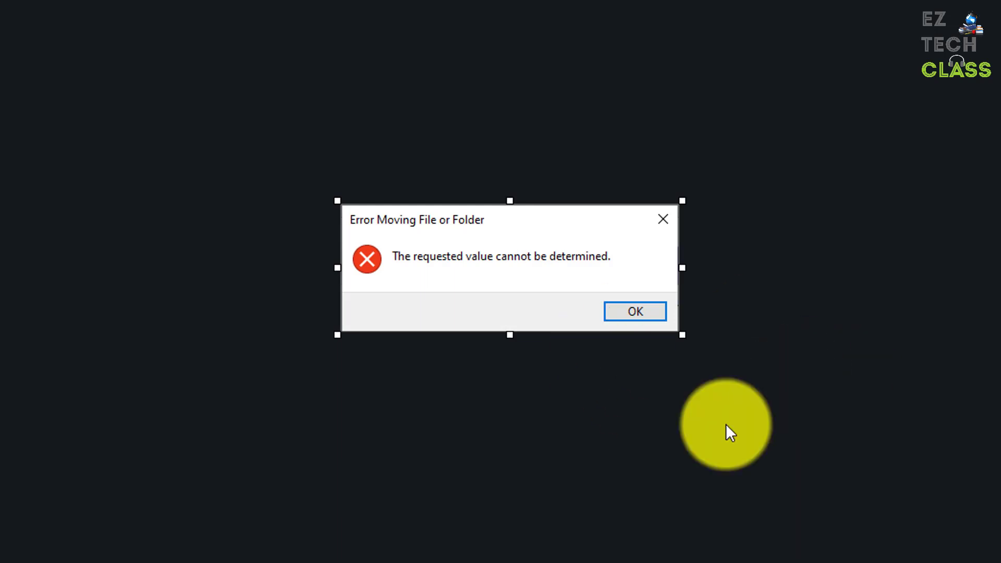
{"action": "mouse_move", "coordinate": [451, 280]}
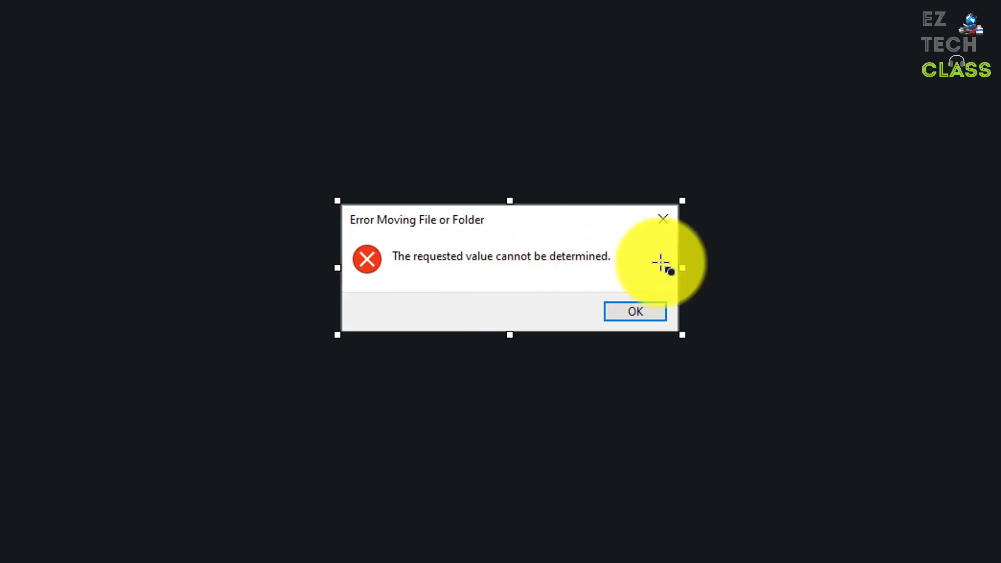
{"action": "mouse_move", "coordinate": [855, 337]}
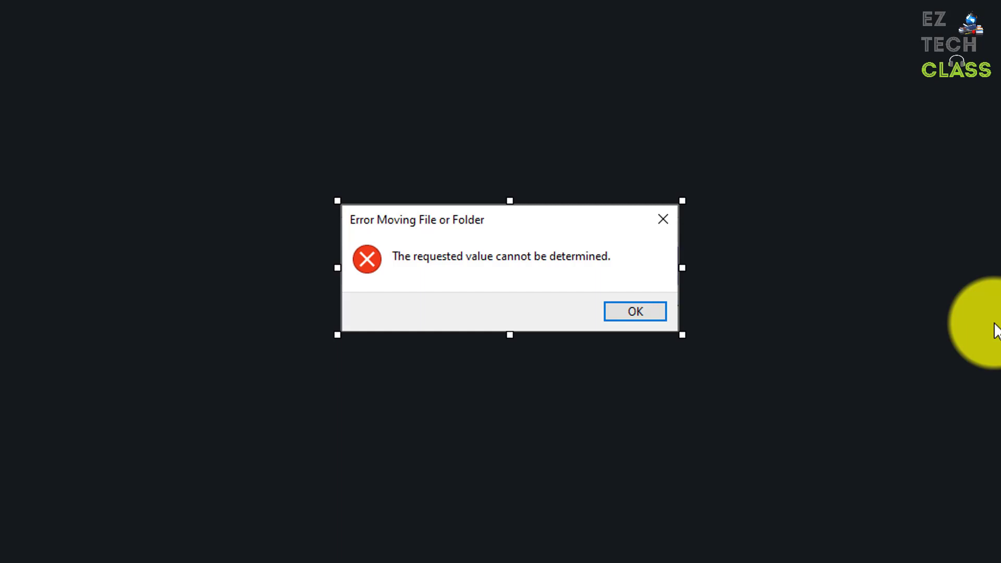
{"action": "mouse_move", "coordinate": [553, 279]}
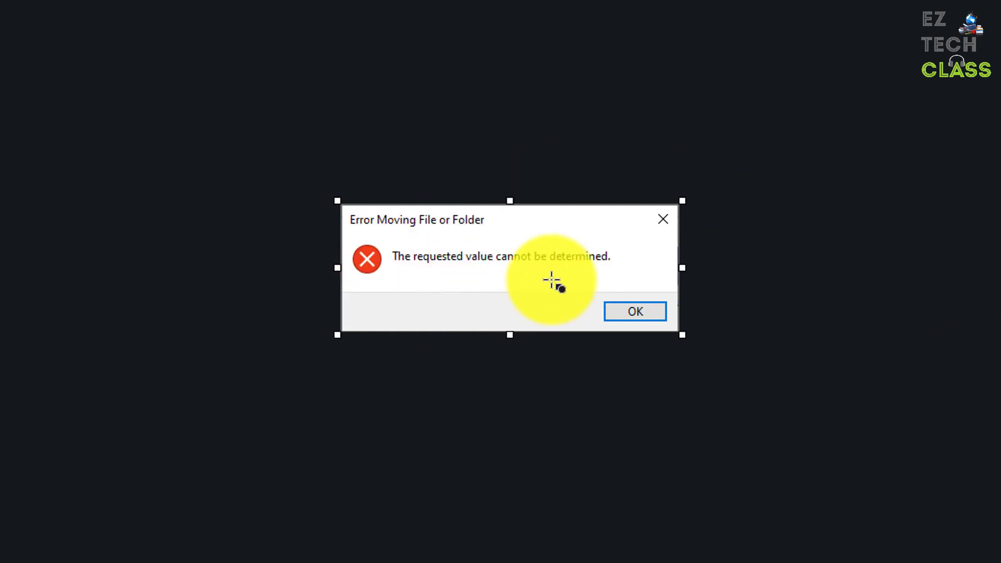
Step: Dismiss the move error and browse the iPhone's Internal Storage down to the dated photo folders
{"action": "left_click", "coordinate": [634, 312]}
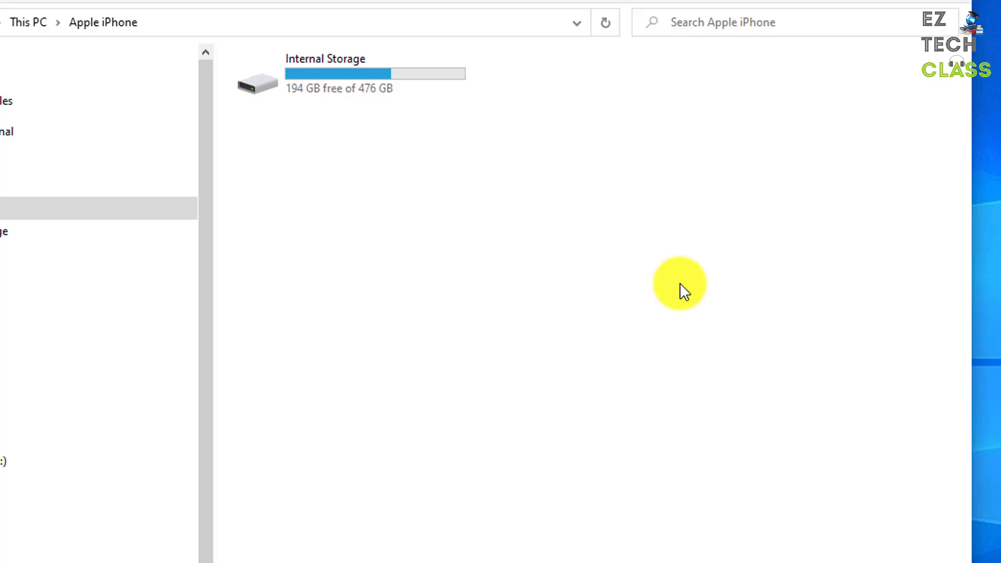
{"action": "mouse_move", "coordinate": [706, 253]}
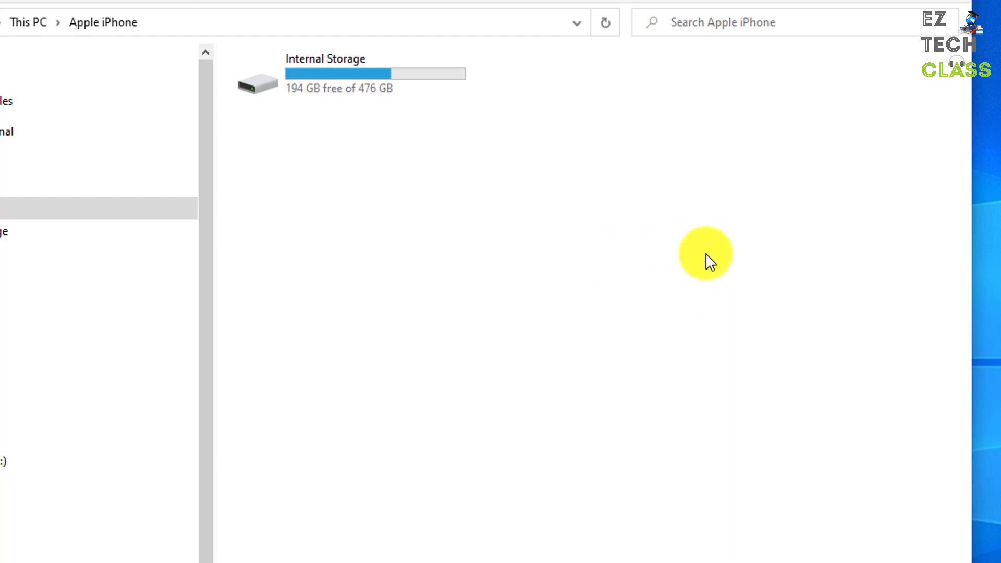
{"action": "mouse_move", "coordinate": [632, 186]}
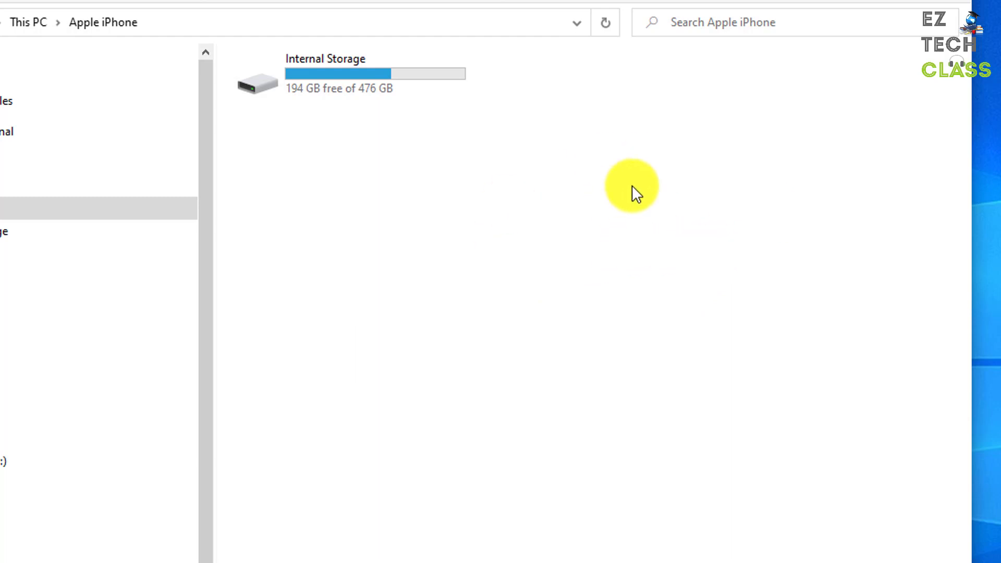
{"action": "mouse_move", "coordinate": [864, 271]}
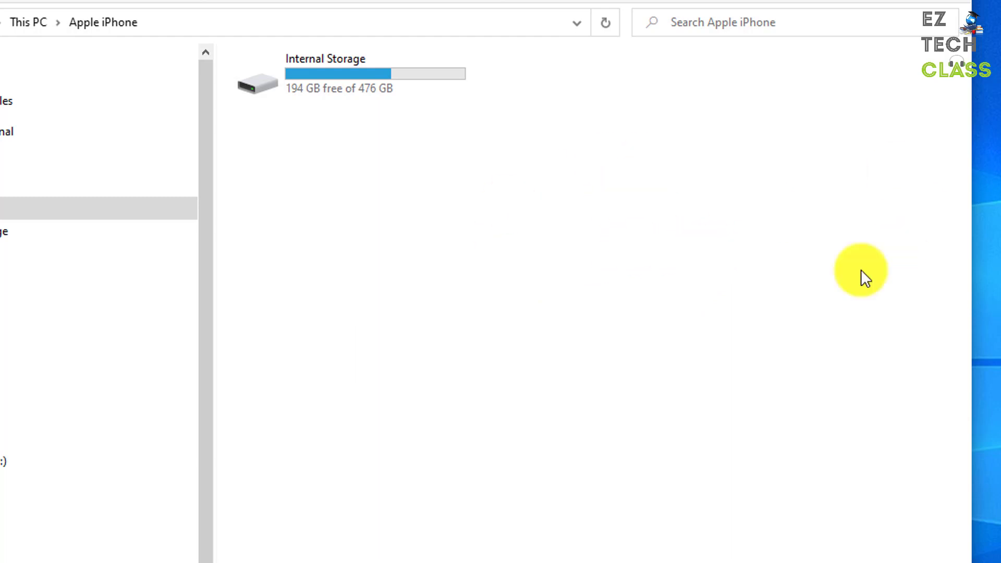
{"action": "mouse_move", "coordinate": [331, 189]}
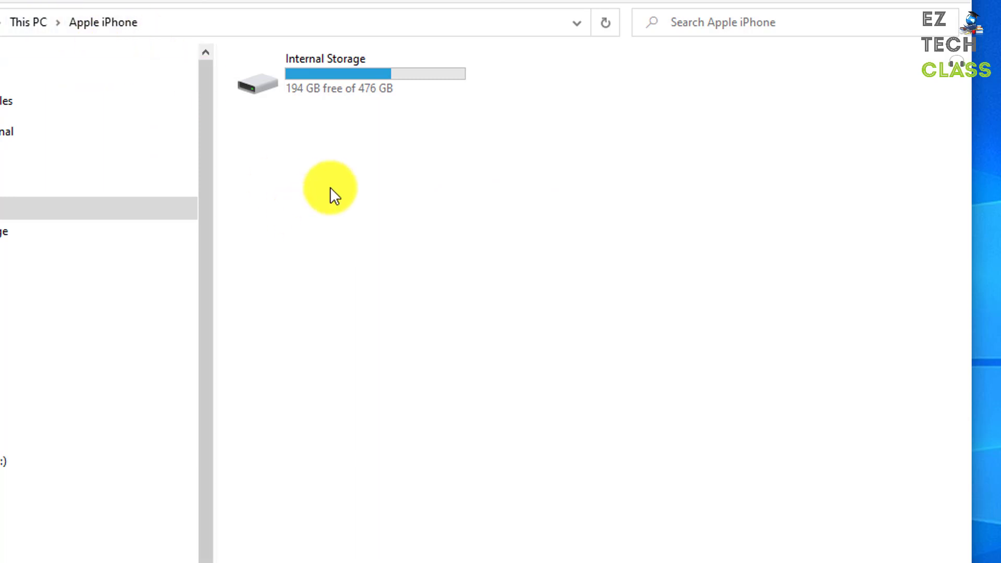
{"action": "mouse_move", "coordinate": [358, 152]}
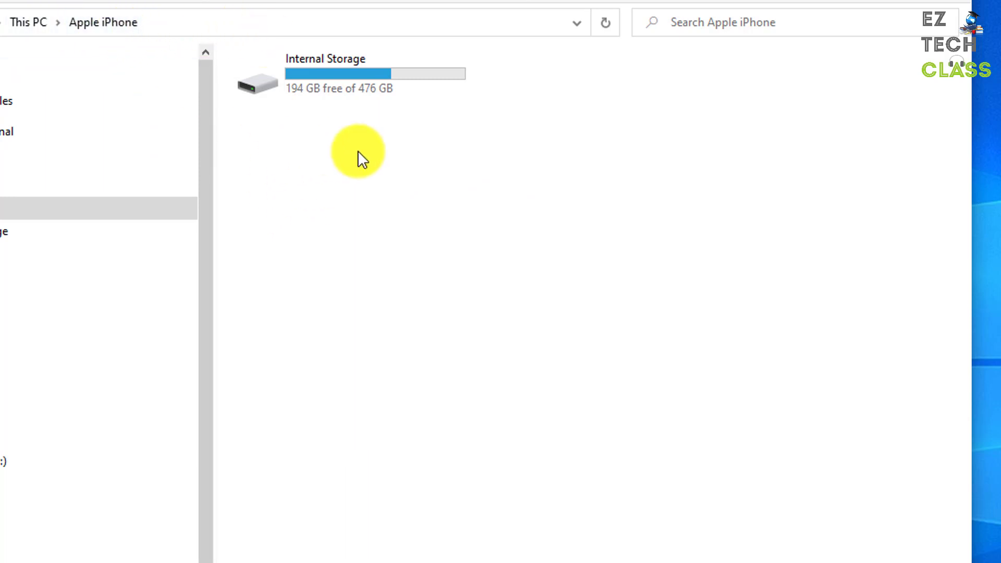
{"action": "mouse_move", "coordinate": [206, 51]}
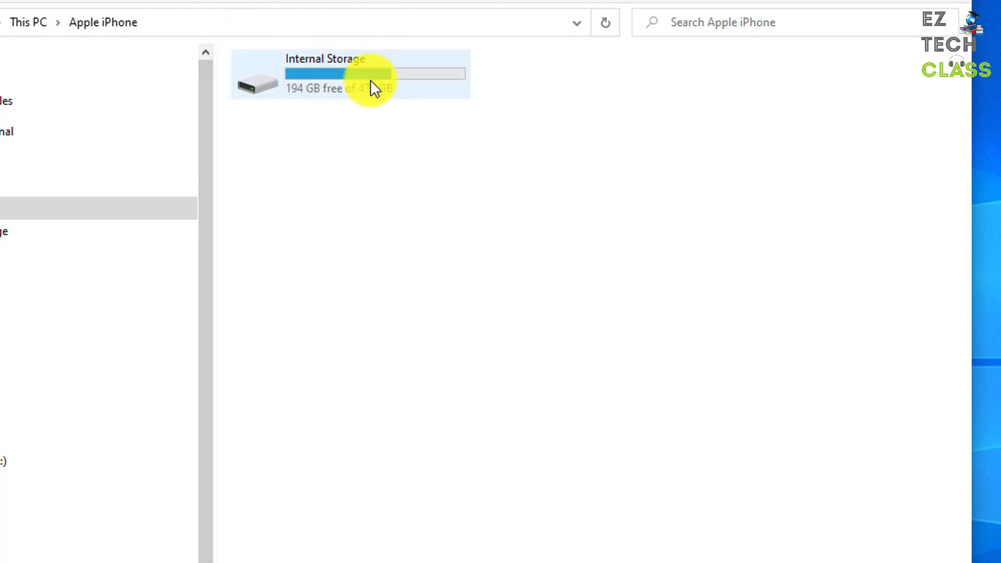
{"action": "mouse_move", "coordinate": [332, 90]}
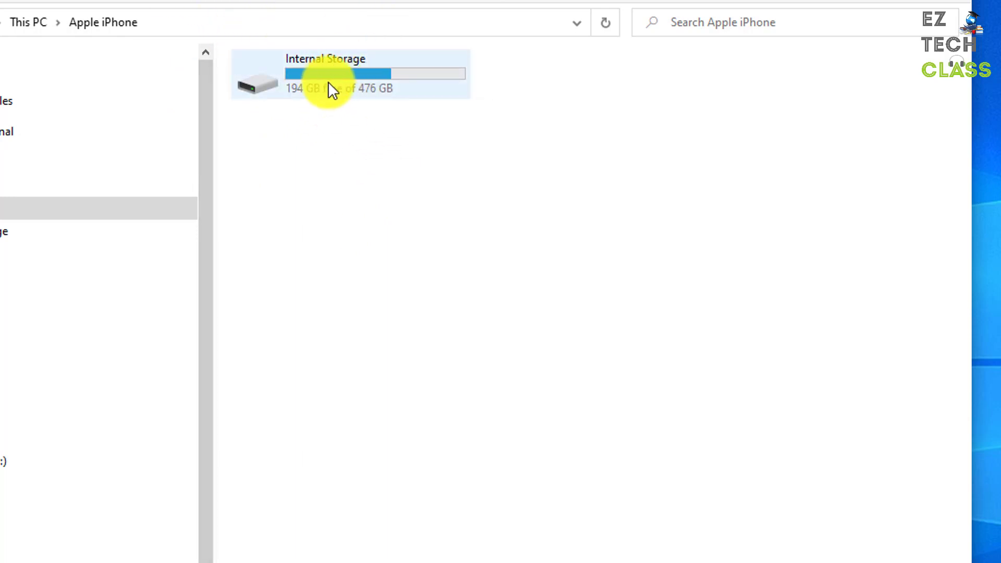
{"action": "double_click", "coordinate": [350, 73]}
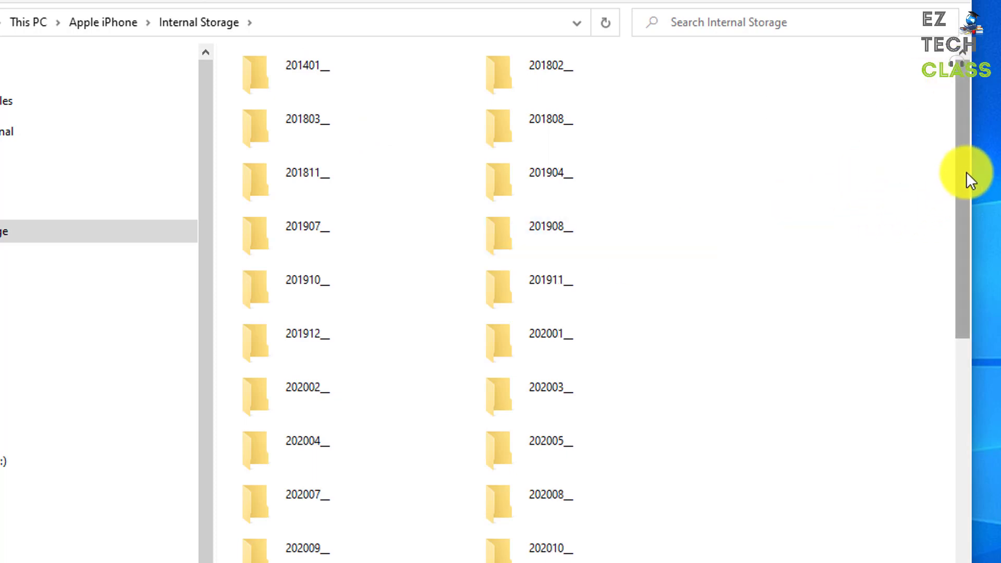
{"action": "scroll", "scroll_direction": "down", "scroll_amount": 3}
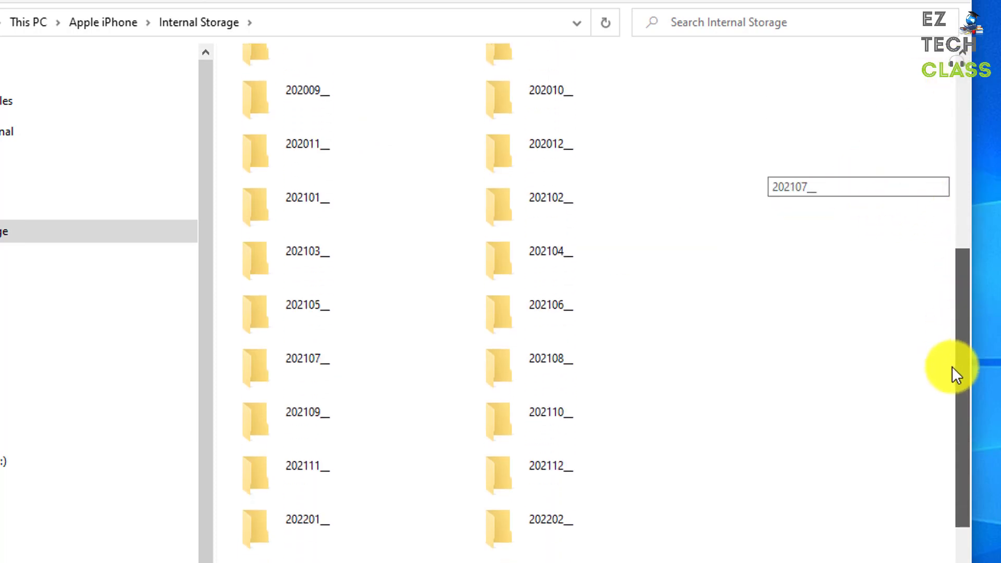
{"action": "scroll", "scroll_direction": "down", "scroll_amount": 3}
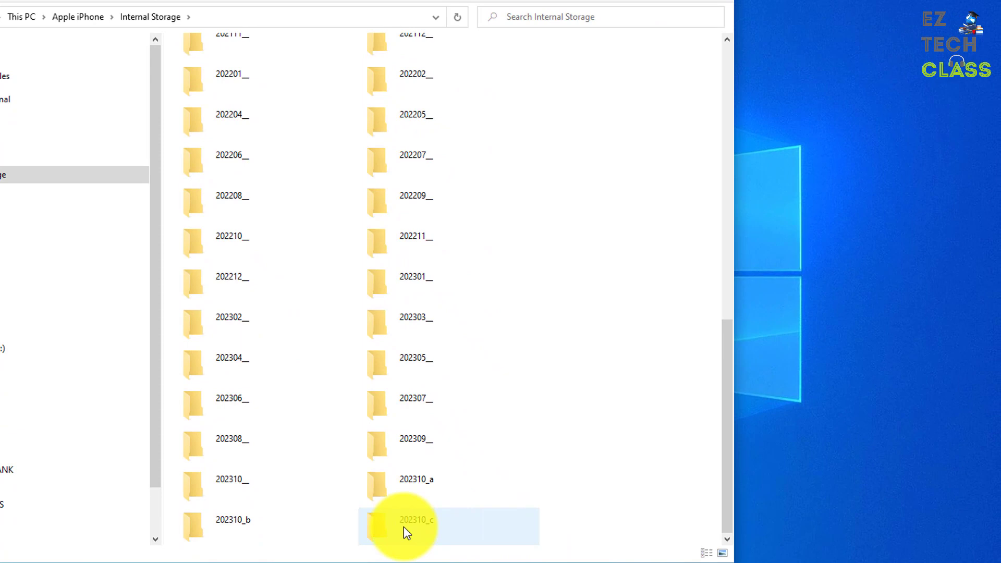
Step: Move videos from the iPhone's 202310_c folder into the PC's Music folder under Videos
{"action": "double_click", "coordinate": [409, 519]}
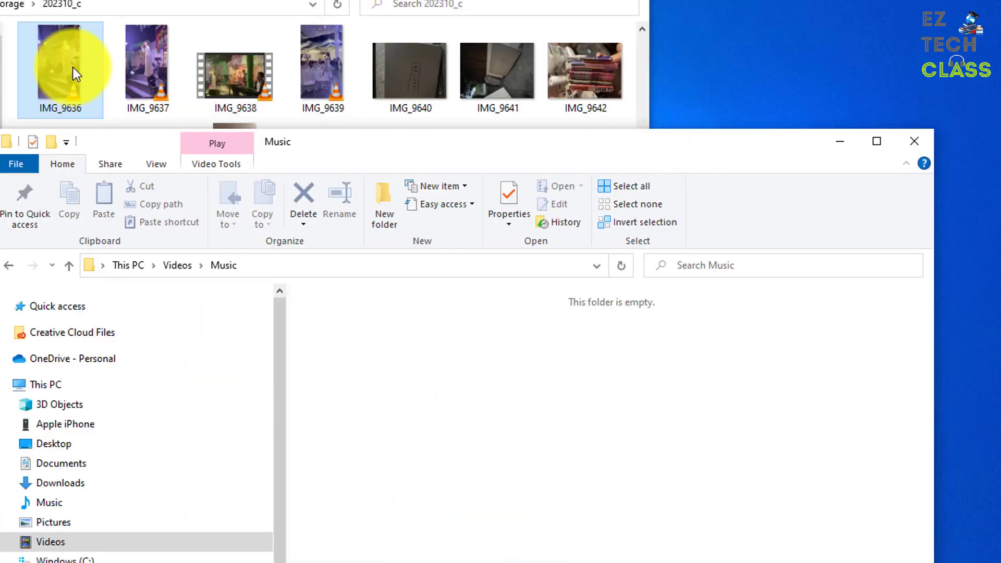
{"action": "mouse_move", "coordinate": [569, 426]}
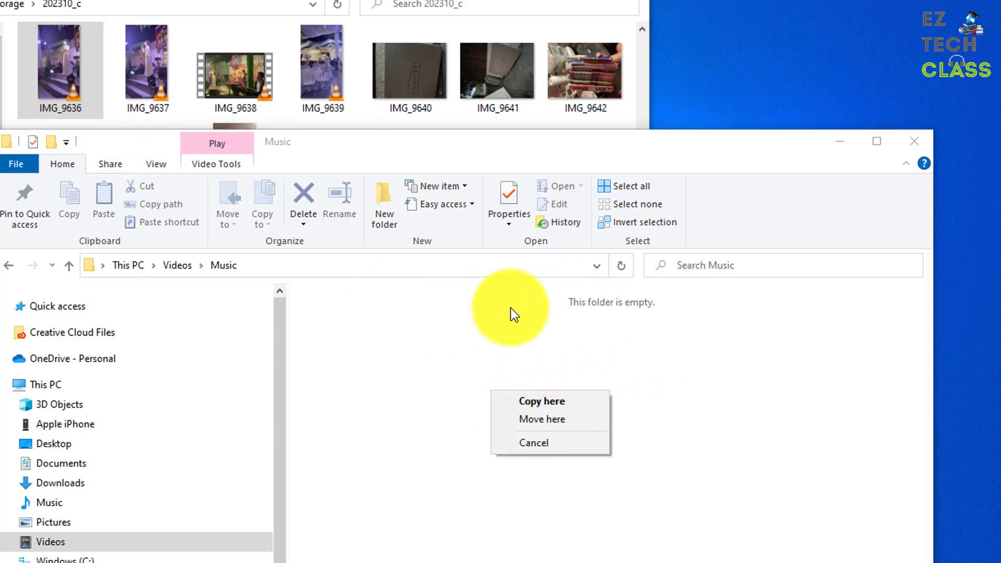
{"action": "mouse_move", "coordinate": [567, 401]}
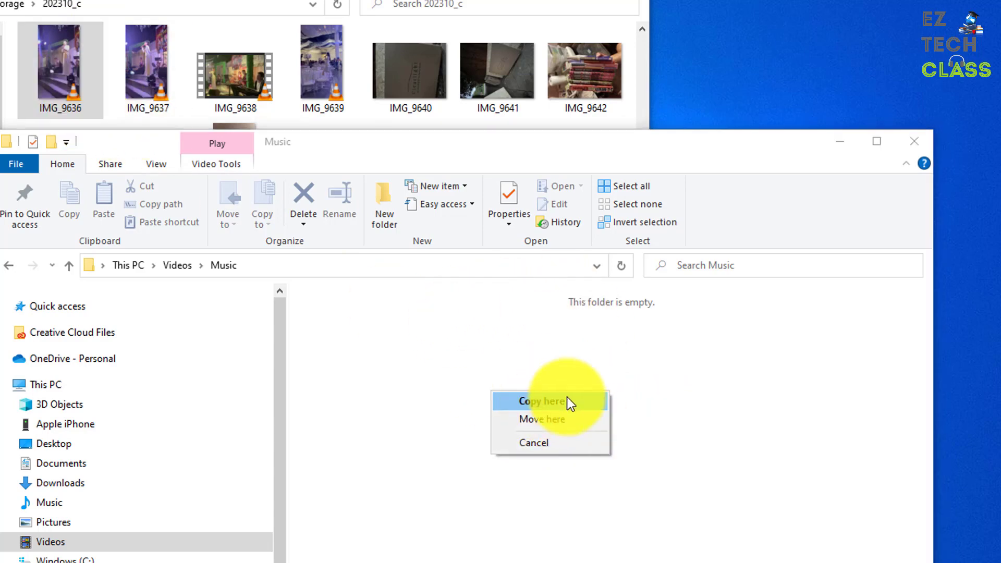
{"action": "left_click", "coordinate": [541, 420]}
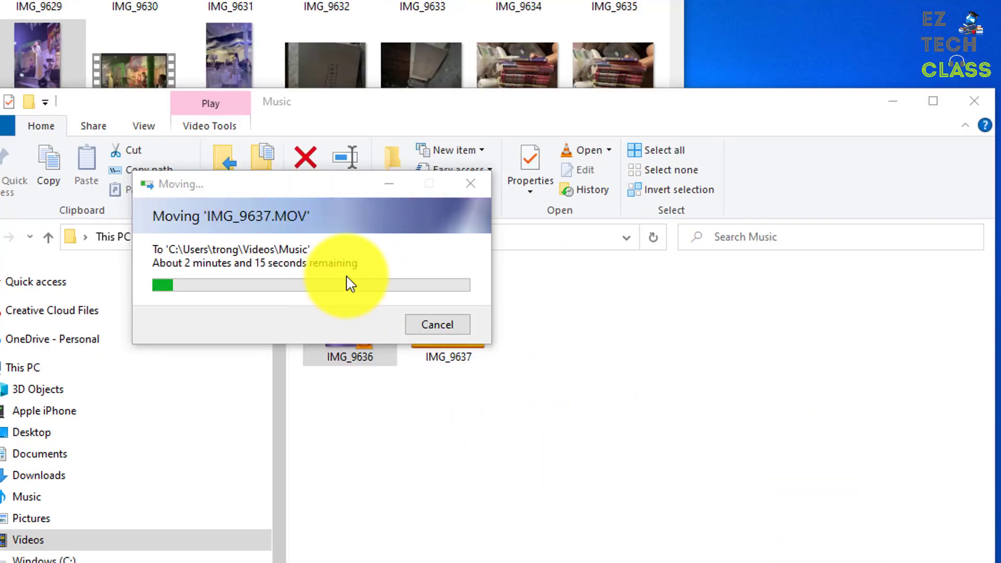
{"action": "mouse_move", "coordinate": [310, 238]}
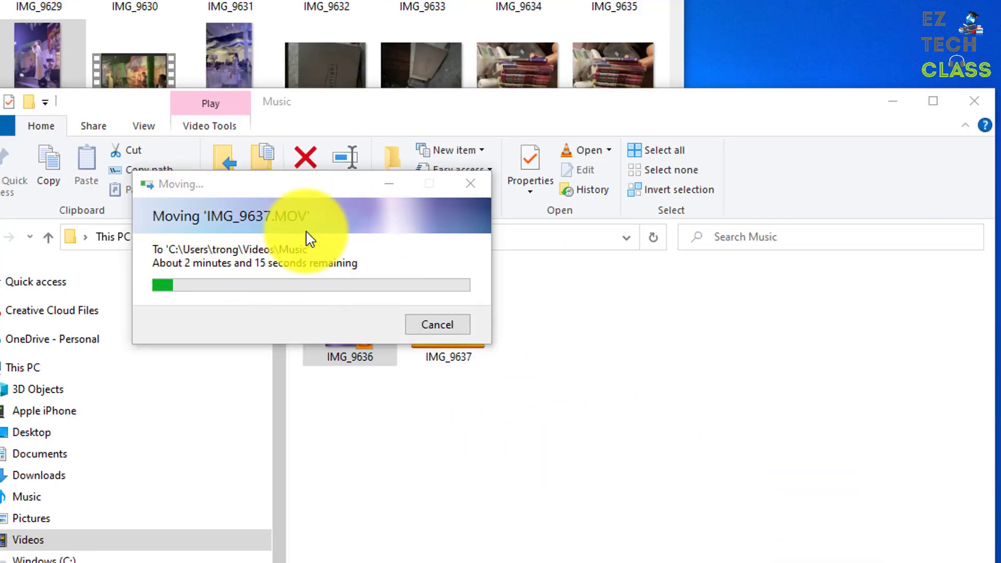
{"action": "mouse_move", "coordinate": [695, 304]}
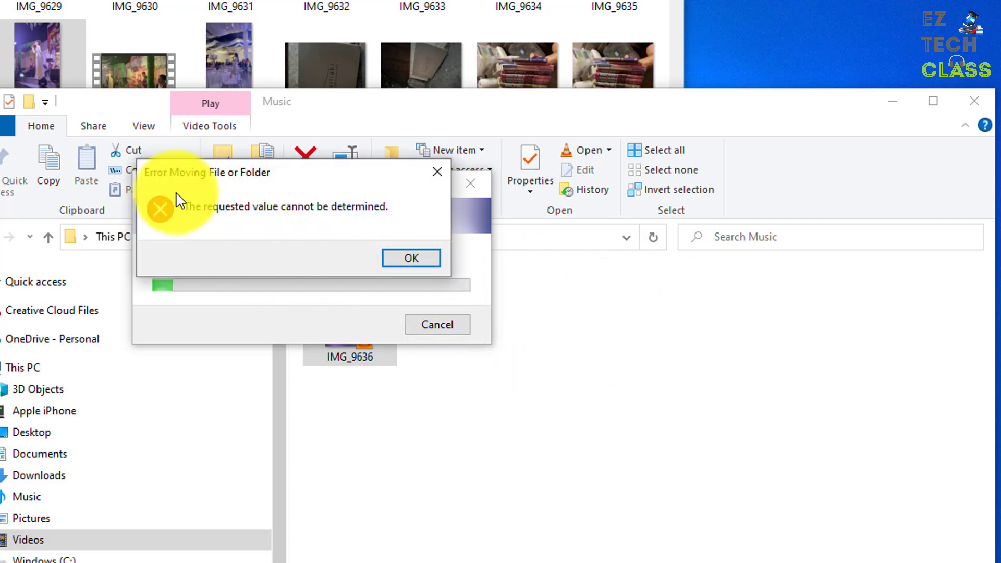
{"action": "mouse_move", "coordinate": [255, 209]}
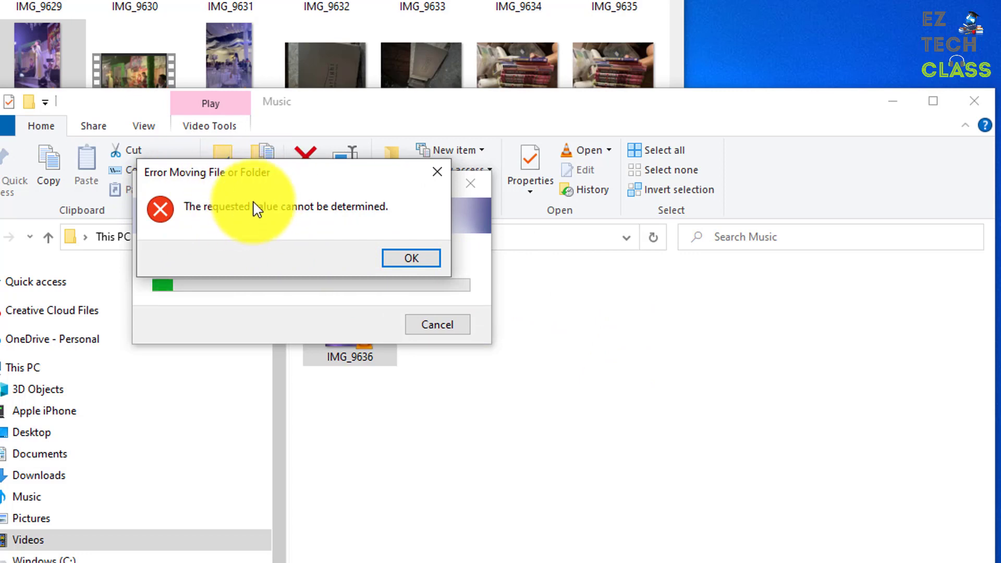
{"action": "mouse_move", "coordinate": [263, 238]}
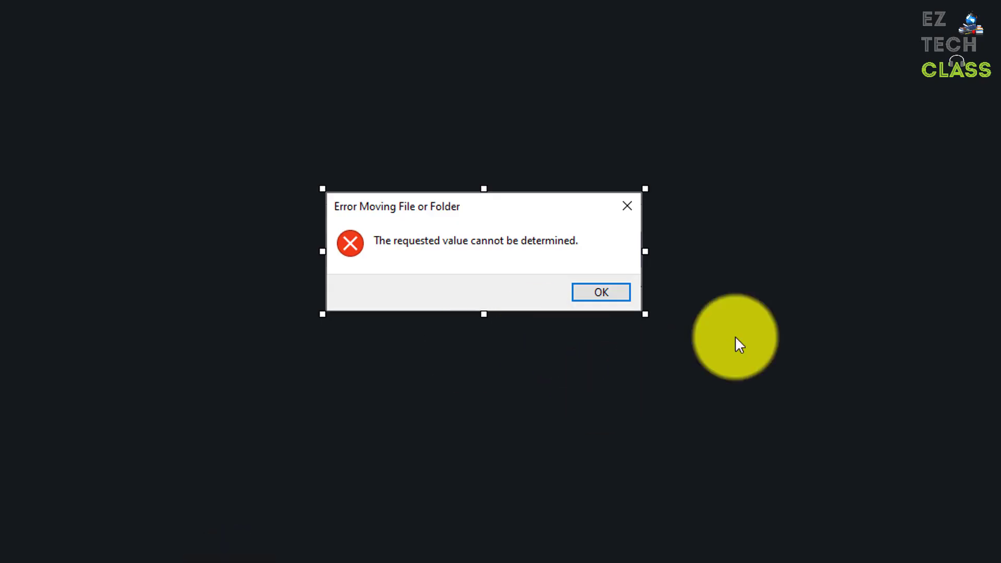
{"action": "mouse_move", "coordinate": [740, 313]}
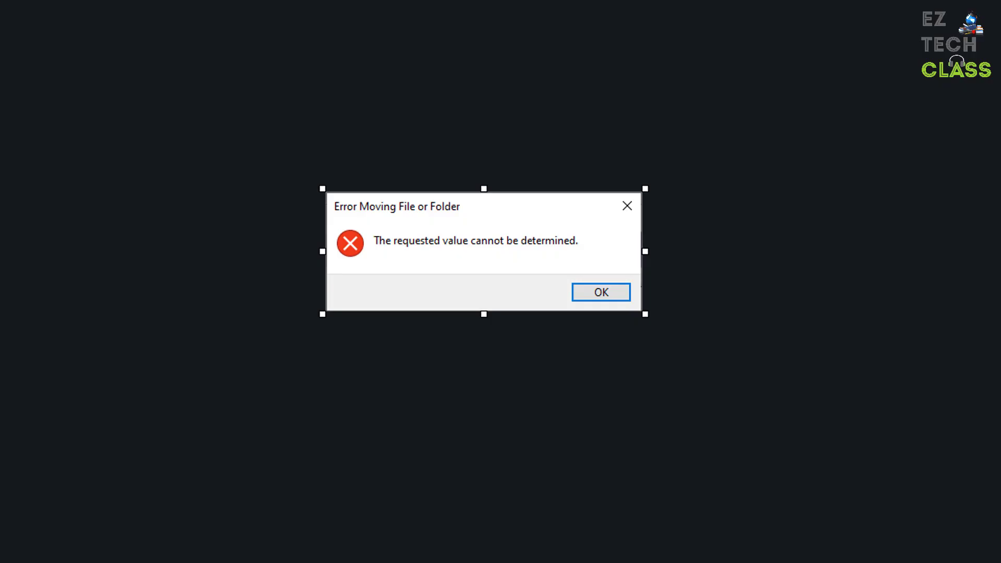
Step: Search Settings for 'Photos' and scroll the Photos page to Transfer to Mac or PC
{"action": "left_click", "coordinate": [600, 292]}
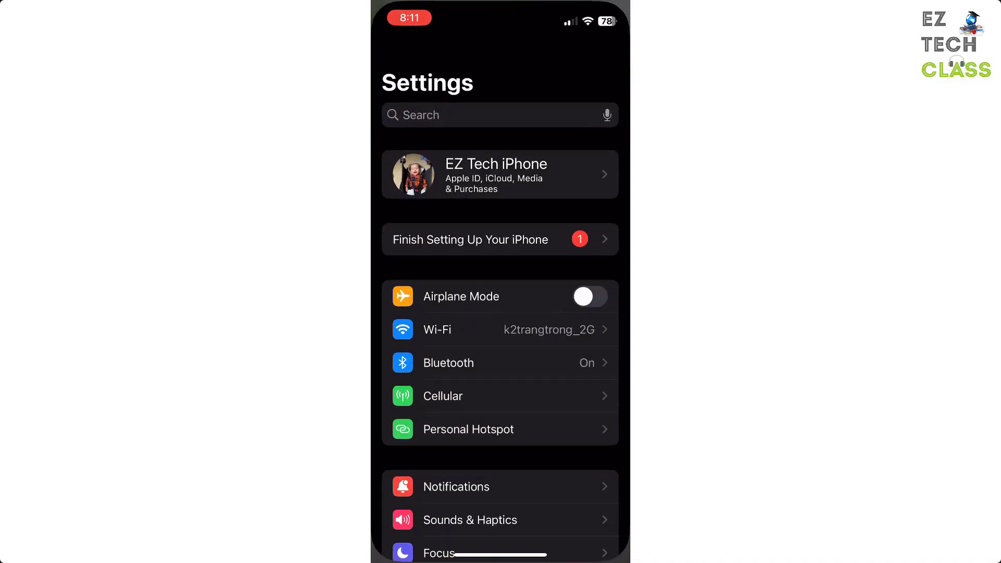
{"action": "type", "text": "Pho"}
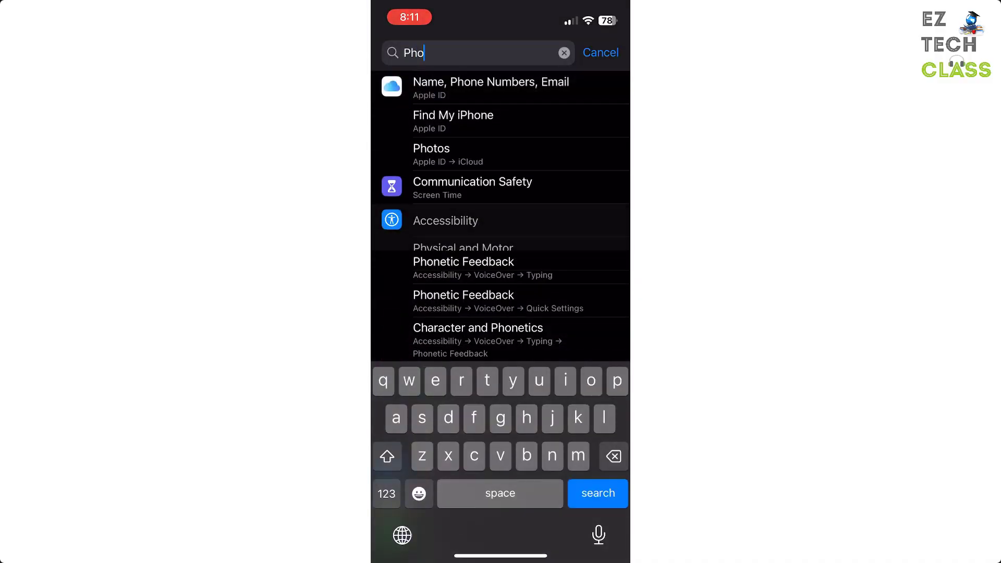
{"action": "type", "text": "tos"}
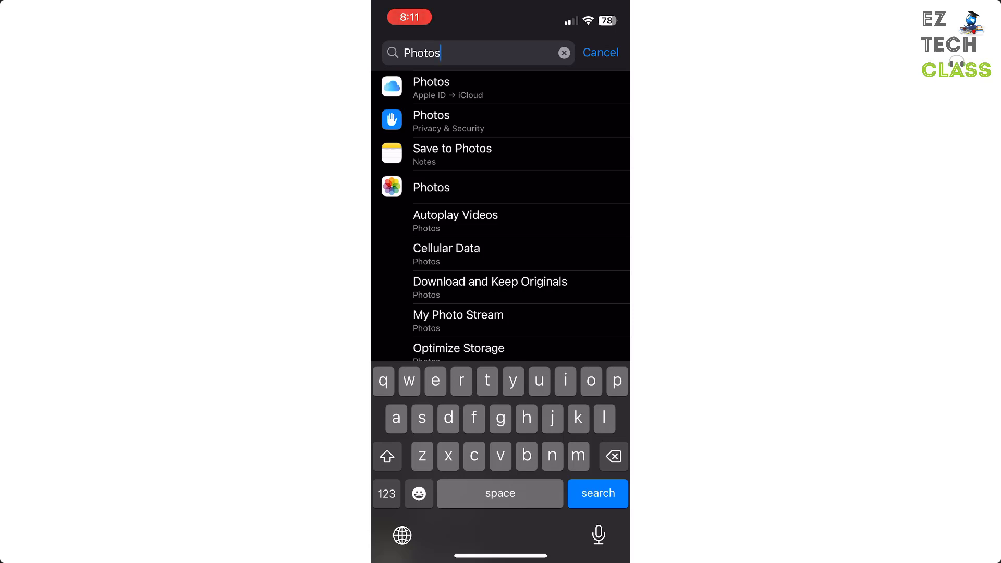
{"action": "left_click", "coordinate": [430, 187]}
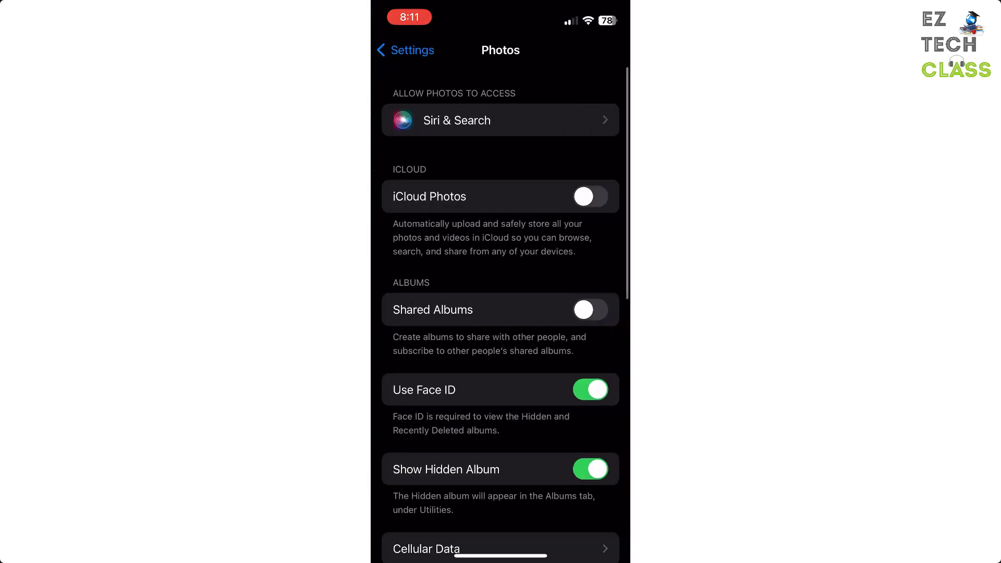
{"action": "scroll", "scroll_direction": "down", "scroll_amount": 3}
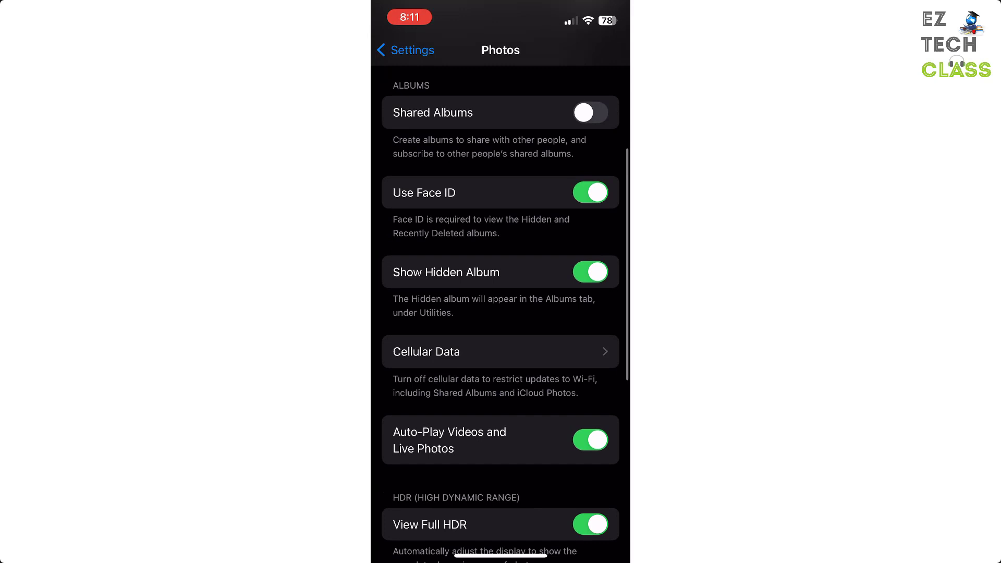
{"action": "scroll", "scroll_direction": "down", "scroll_amount": 3}
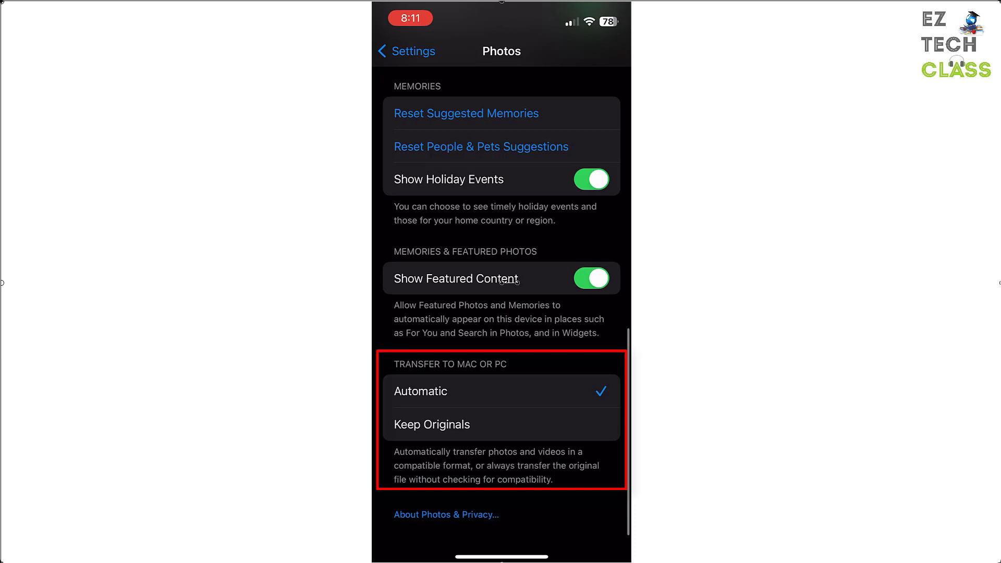
Step: Set Transfer to Mac or PC to Keep Originals and recheck the Photos page
{"action": "left_click", "coordinate": [431, 423]}
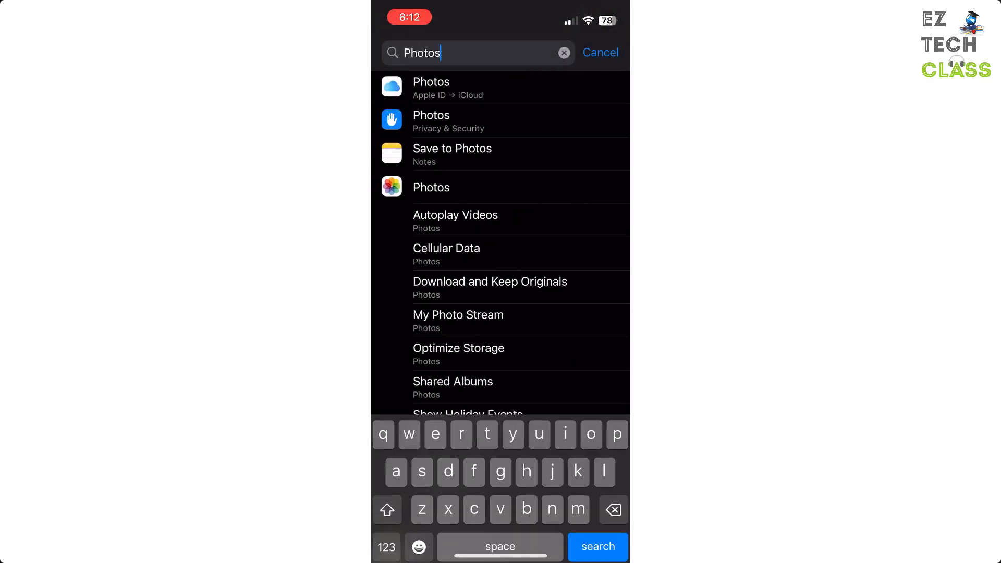
{"action": "left_click", "coordinate": [431, 186]}
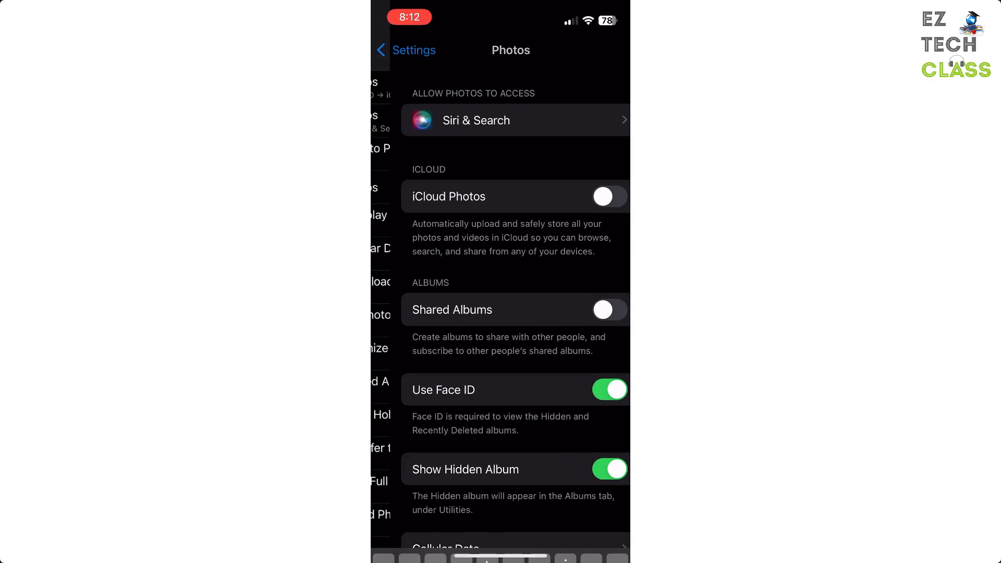
{"action": "scroll", "scroll_direction": "down", "scroll_amount": 3}
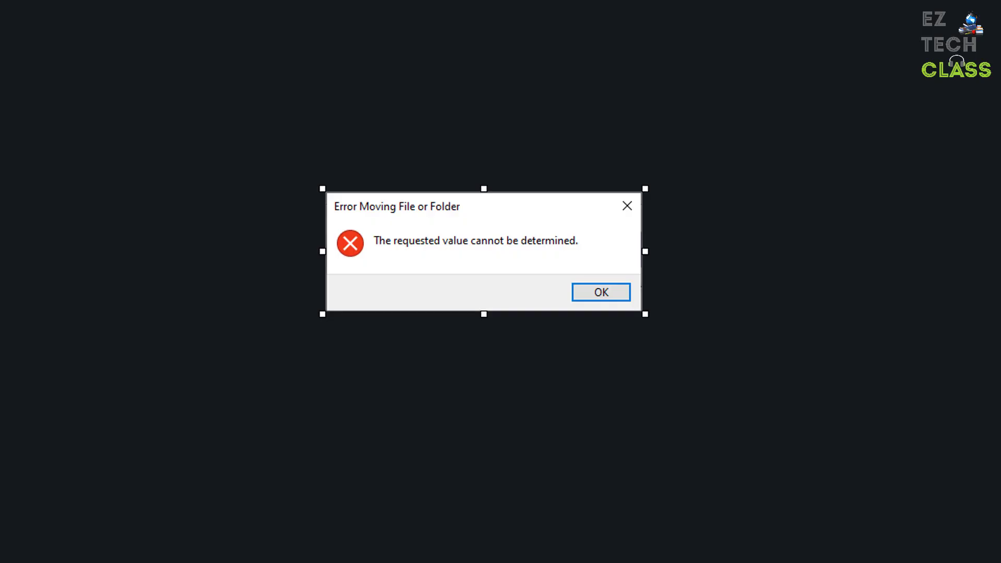
Step: Dismiss the file-moving error to return to the iPhone's Internal Storage
{"action": "left_click", "coordinate": [599, 292]}
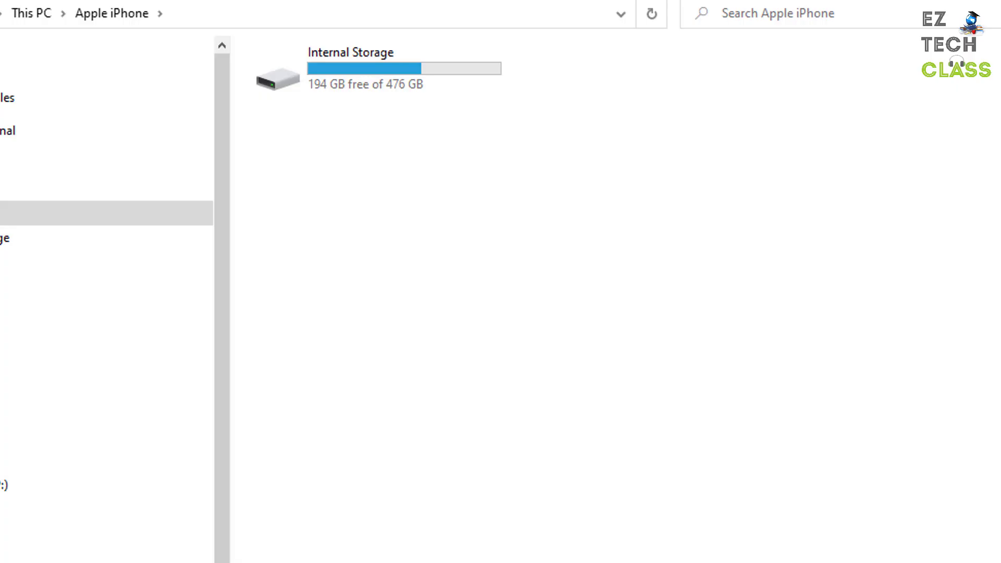
{"action": "mouse_move", "coordinate": [415, 102]}
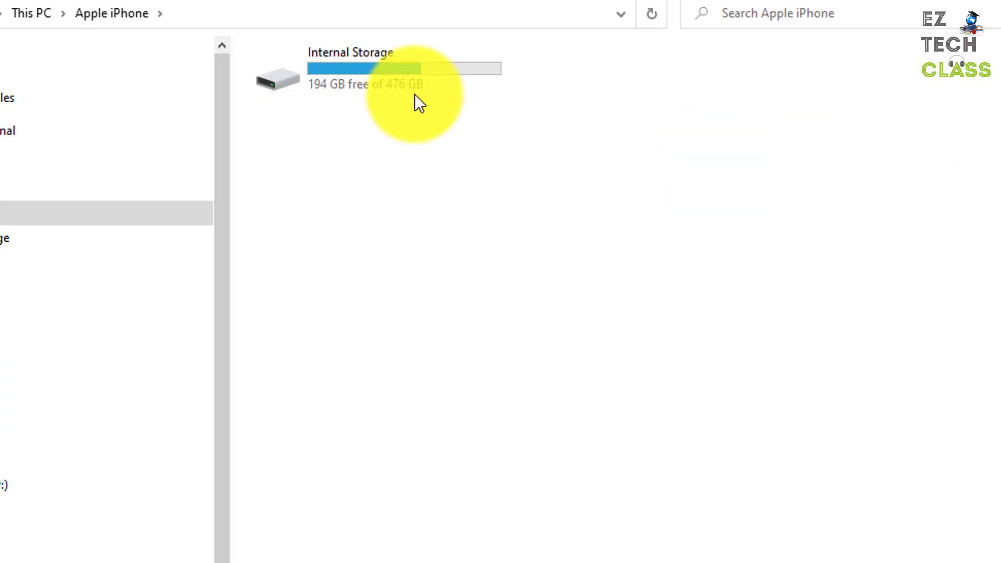
{"action": "mouse_move", "coordinate": [607, 136]}
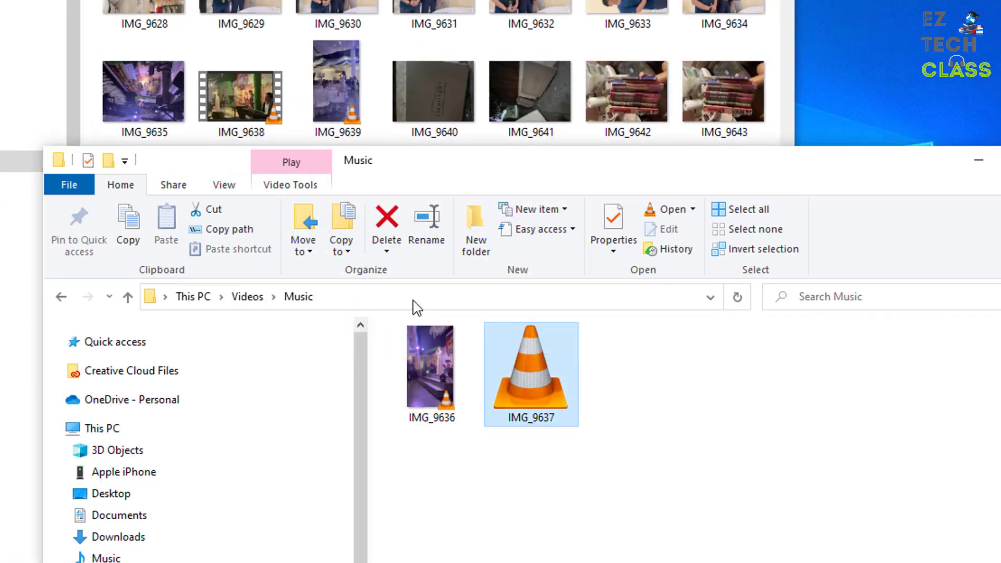
Step: Select more iPhone videos and move them into the Music folder, hitting the error again
{"action": "left_click", "coordinate": [241, 92]}
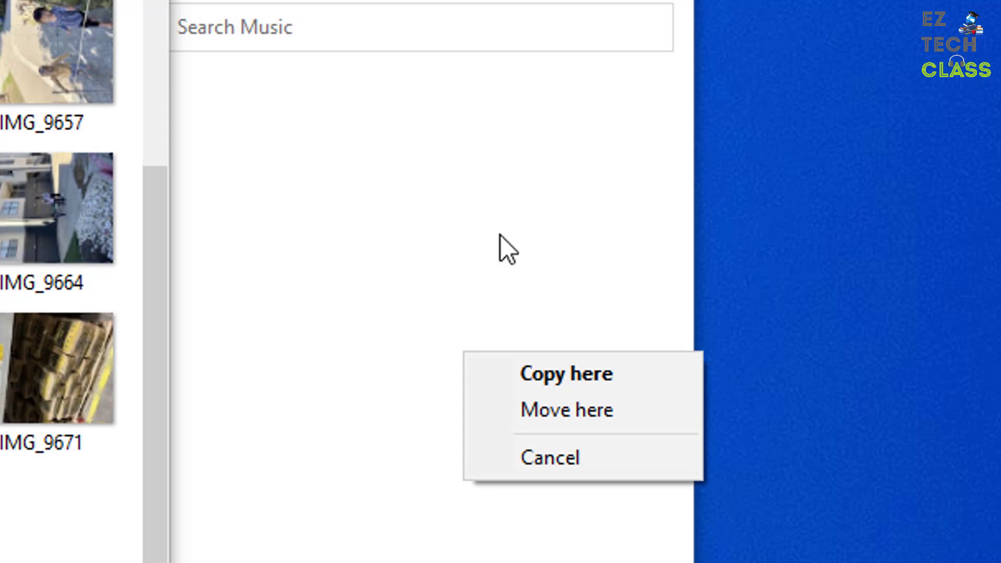
{"action": "left_click", "coordinate": [565, 373]}
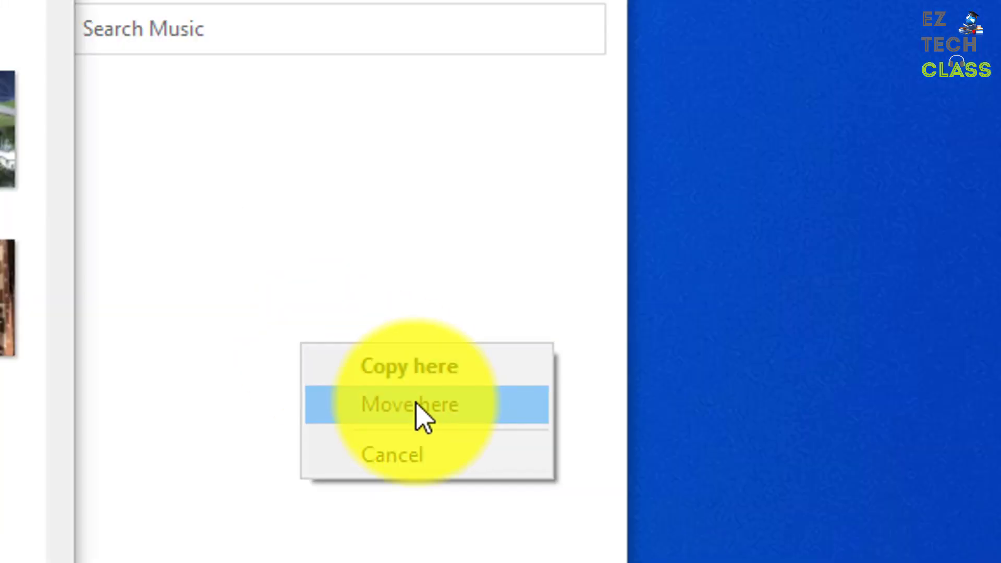
{"action": "left_click", "coordinate": [409, 405]}
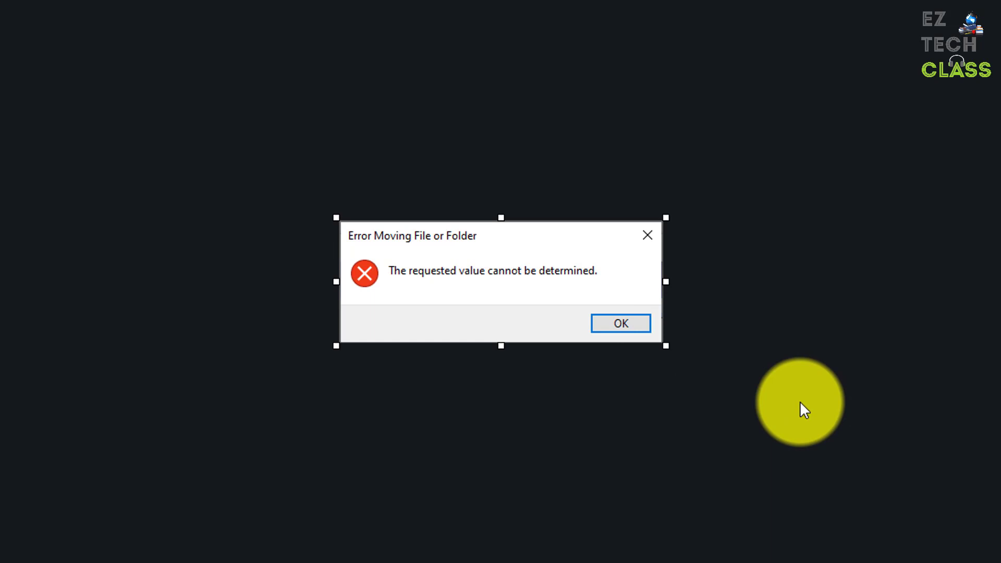
{"action": "mouse_move", "coordinate": [846, 300]}
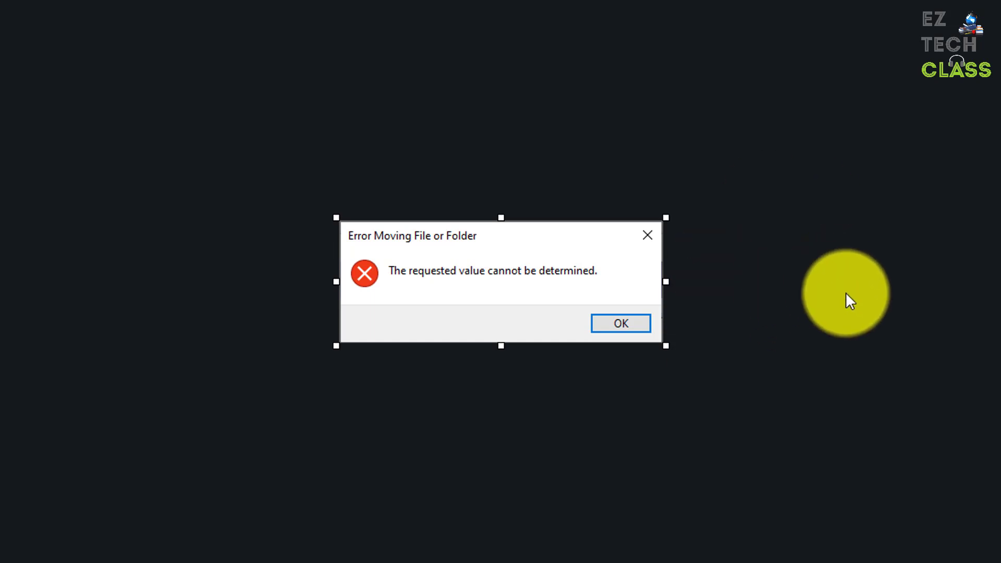